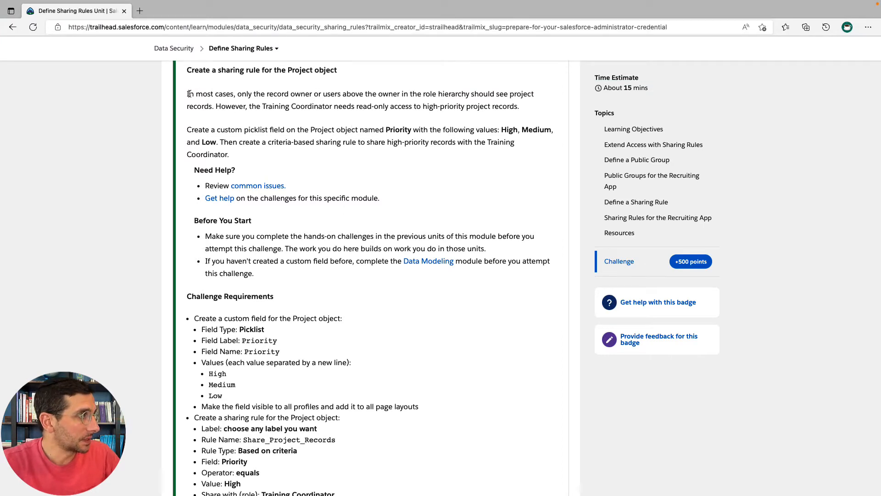
Review the challenge text, then find the Project object and show its Fields & Relationships
{"action": "left_click_drag", "start_coordinate": [187, 93], "coordinate": [246, 106]}
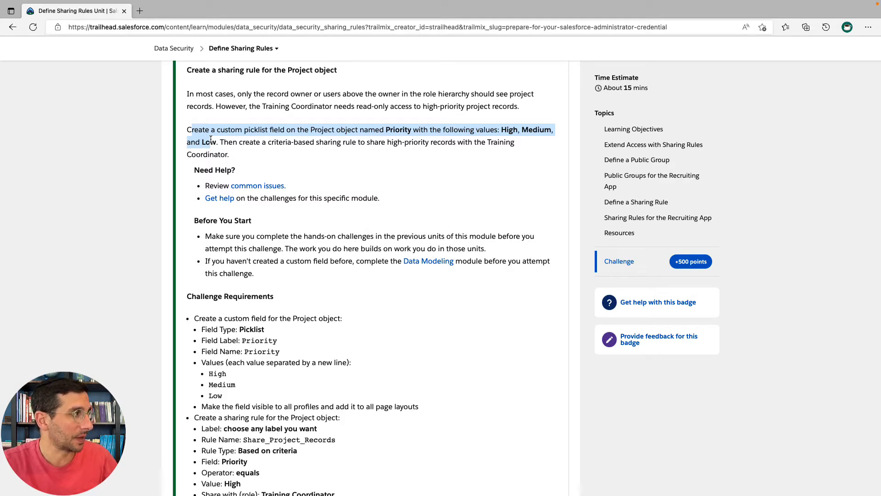
{"action": "left_click_drag", "start_coordinate": [211, 141], "coordinate": [229, 155]}
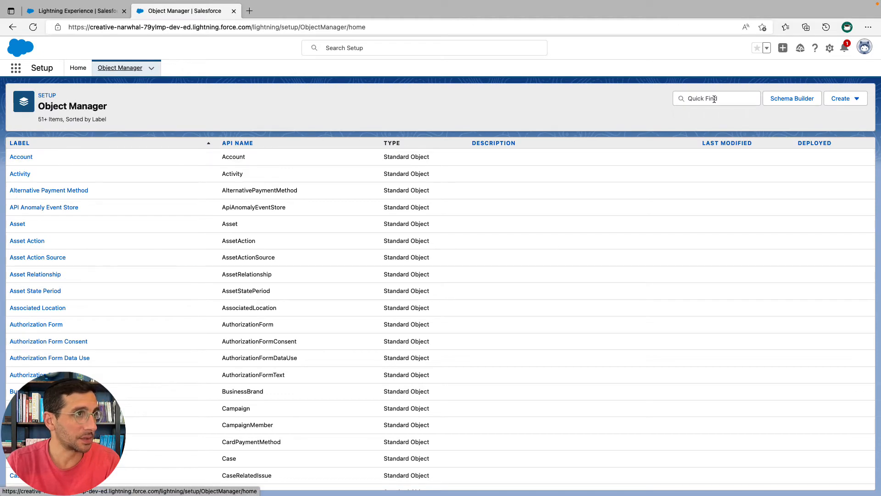
{"action": "type", "text": "proje"}
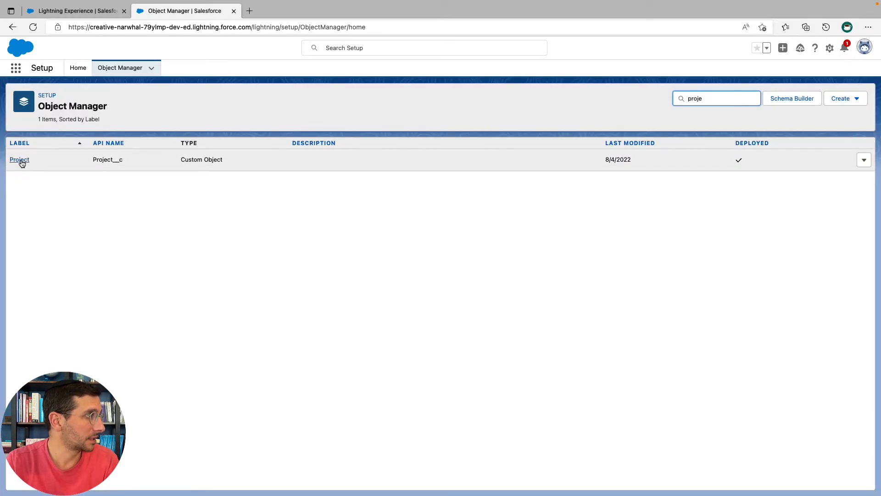
{"action": "left_click", "coordinate": [19, 159]}
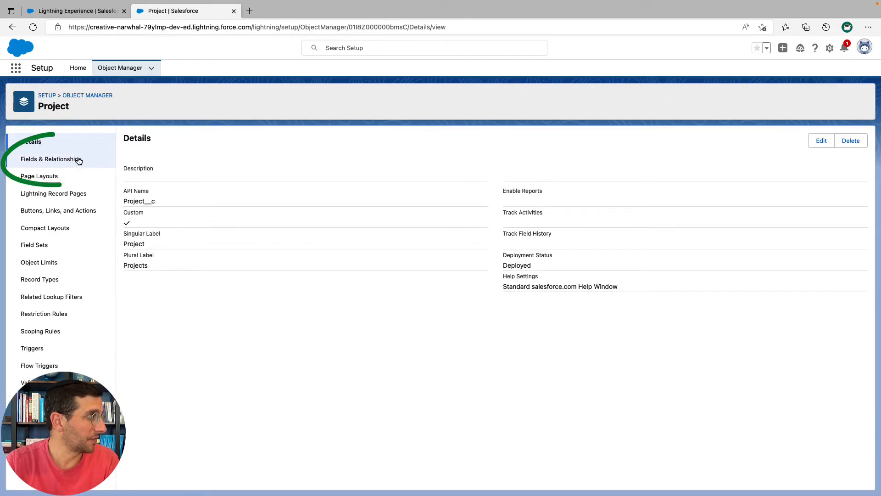
{"action": "left_click", "coordinate": [51, 159]}
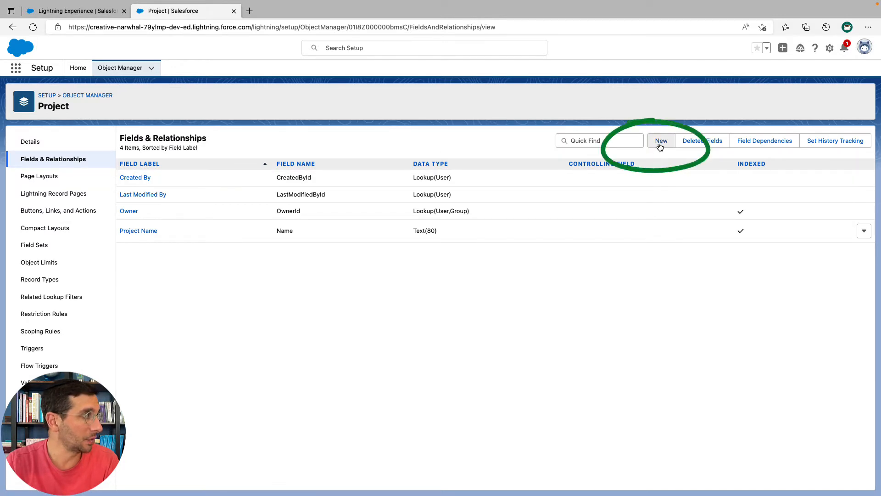
Start a new custom field on Project with Picklist as its data type
{"action": "left_click", "coordinate": [661, 141]}
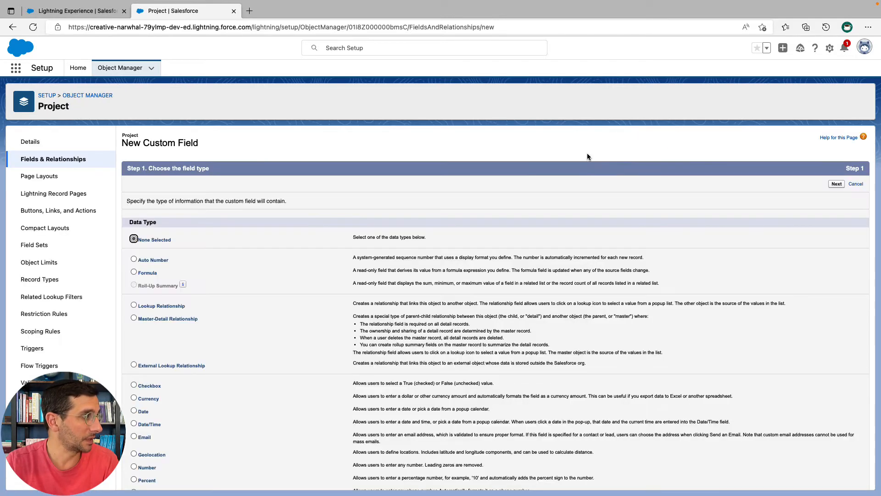
{"action": "scroll", "scroll_direction": "down", "scroll_amount": 3}
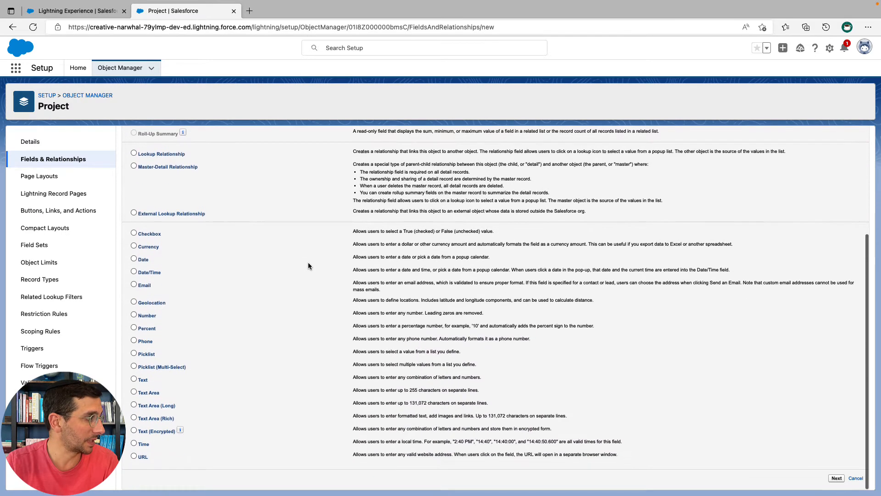
{"action": "left_click", "coordinate": [134, 354]}
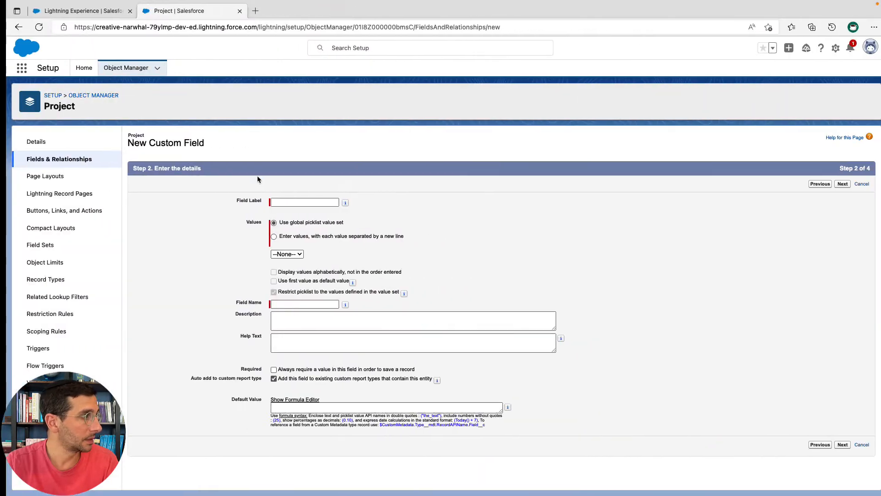
Label the field Priority and enter the values High, Medium and Low on separate lines
{"action": "type", "text": "Priority"}
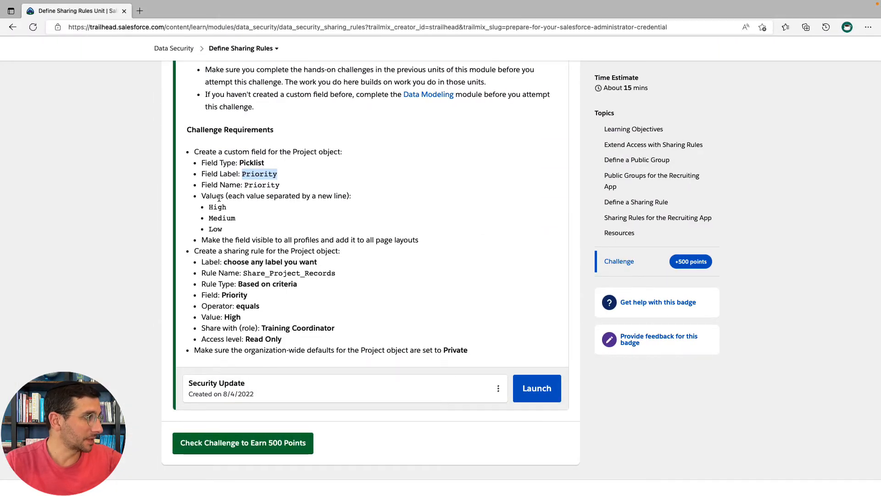
{"action": "left_click", "coordinate": [185, 10]}
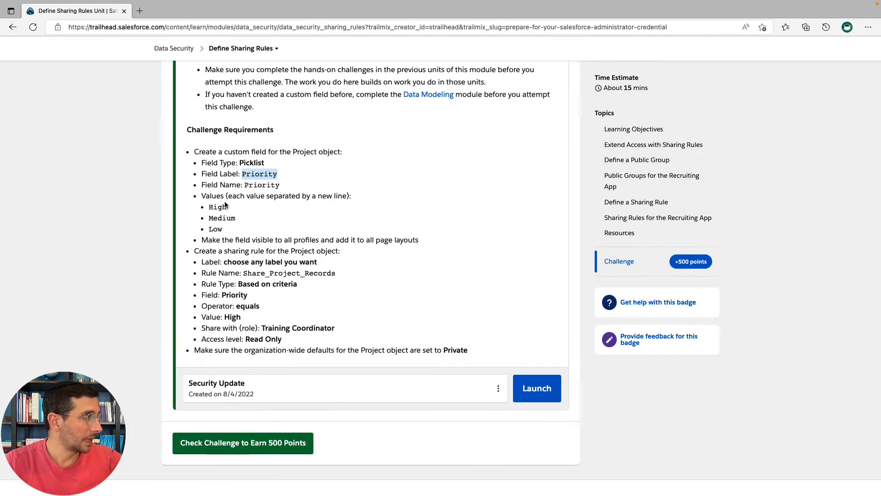
{"action": "double_click", "coordinate": [216, 207]}
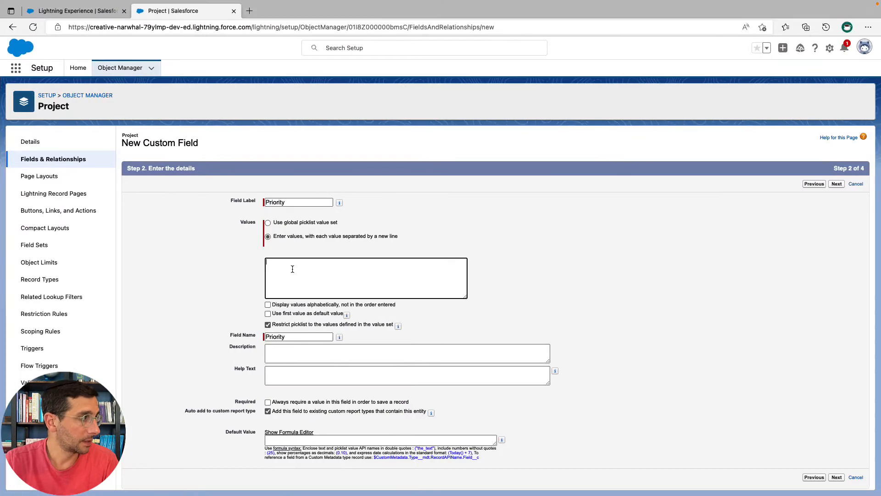
{"action": "type", "text": "High"}
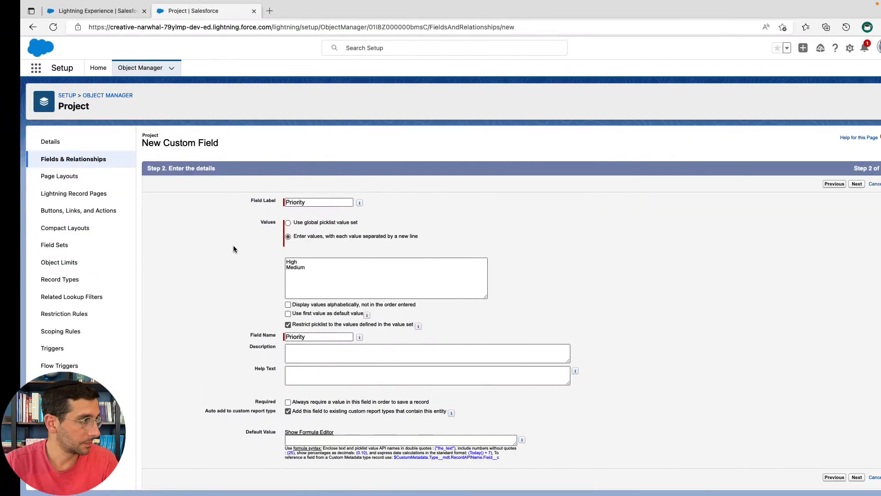
{"action": "type", "text": "Low"}
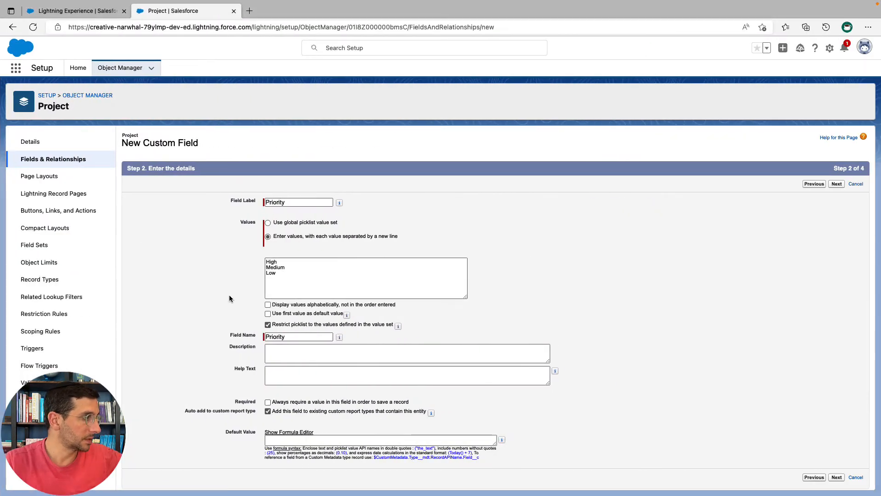
{"action": "left_click", "coordinate": [75, 10]}
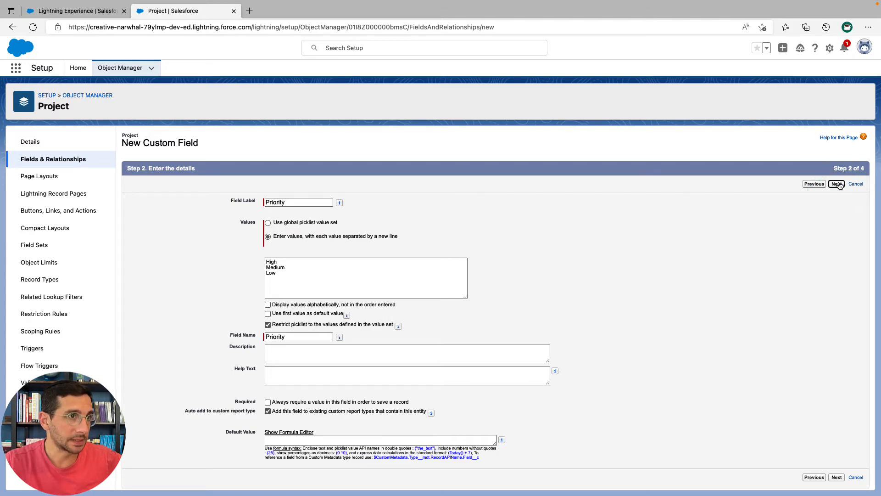
Make Priority visible to all profiles, keep it on the Project Layout, and save the field
{"action": "left_click", "coordinate": [68, 10]}
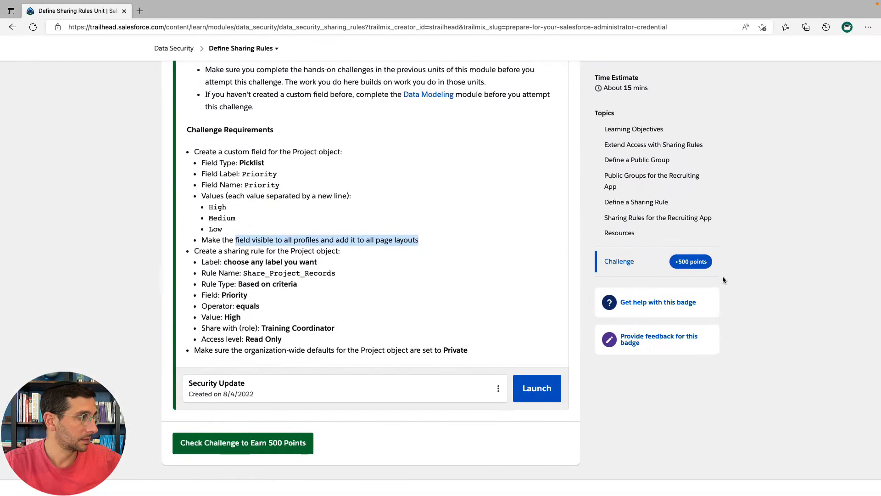
{"action": "left_click", "coordinate": [185, 10]}
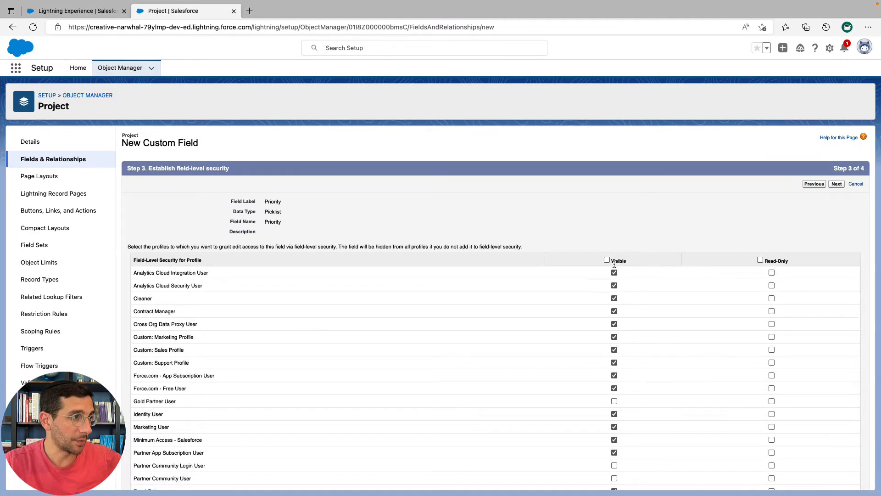
{"action": "left_click", "coordinate": [606, 260]}
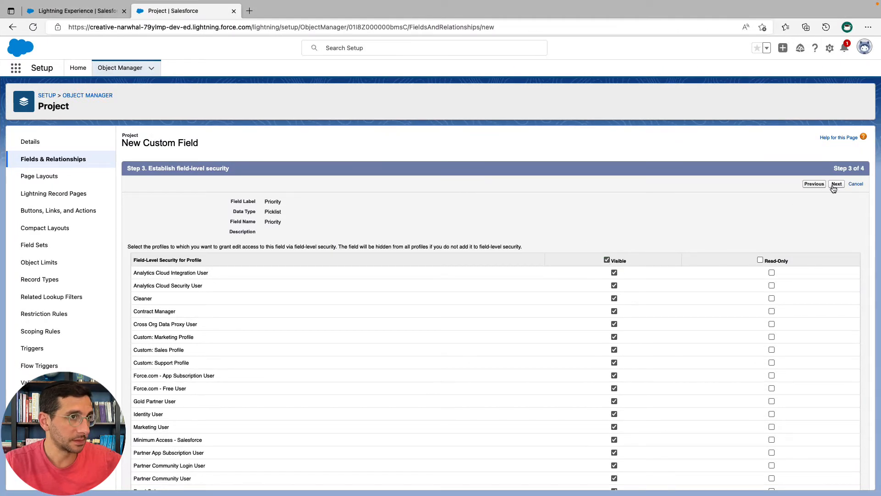
{"action": "left_click", "coordinate": [836, 183]}
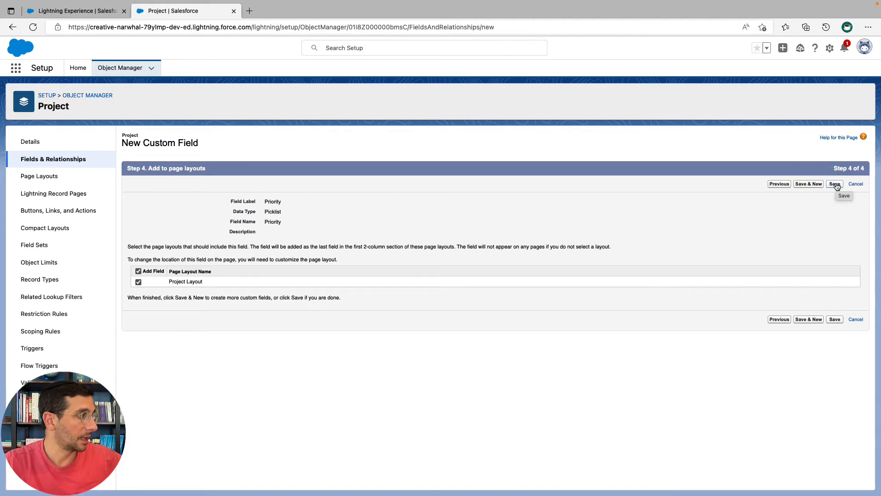
{"action": "left_click", "coordinate": [834, 183]}
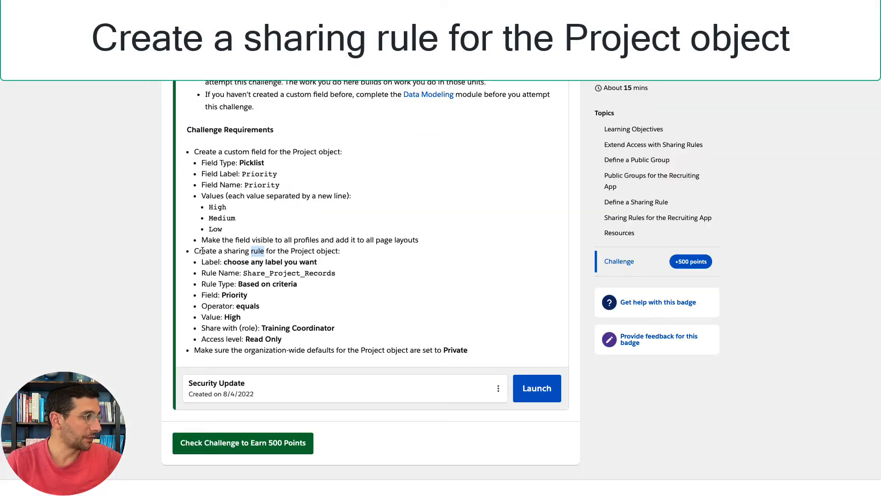
Reach Sharing Settings for the Project object and start a new Project sharing rule
{"action": "left_click", "coordinate": [186, 10]}
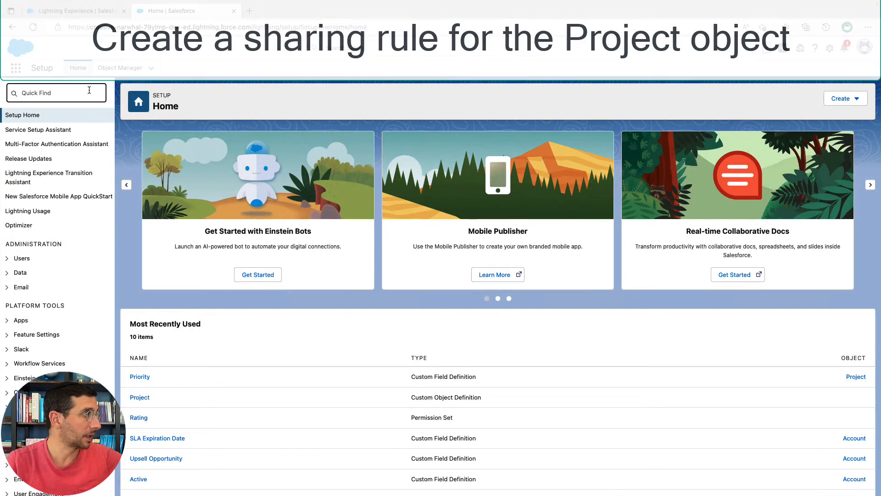
{"action": "type", "text": "shar"}
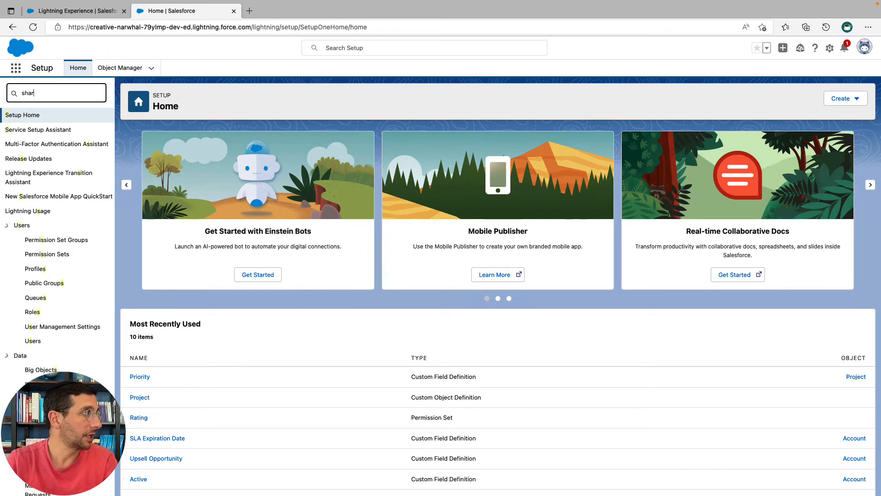
{"action": "left_click", "coordinate": [48, 130]}
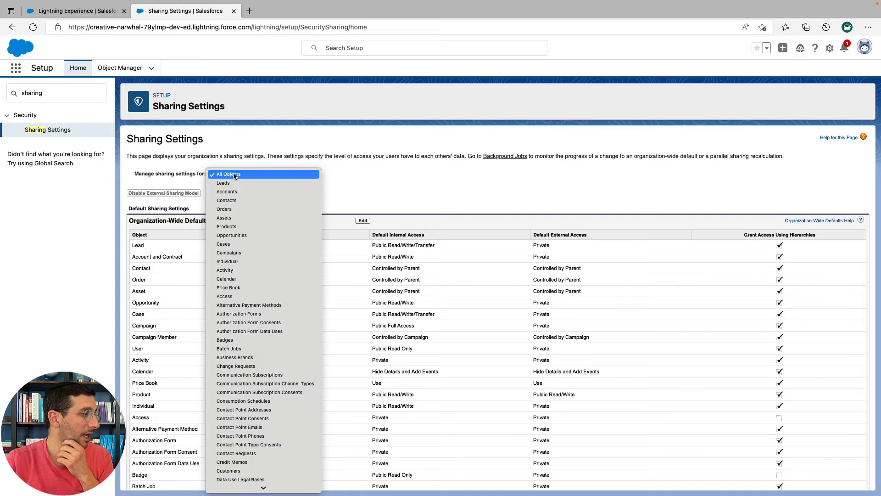
{"action": "scroll", "scroll_direction": "down", "scroll_amount": 3}
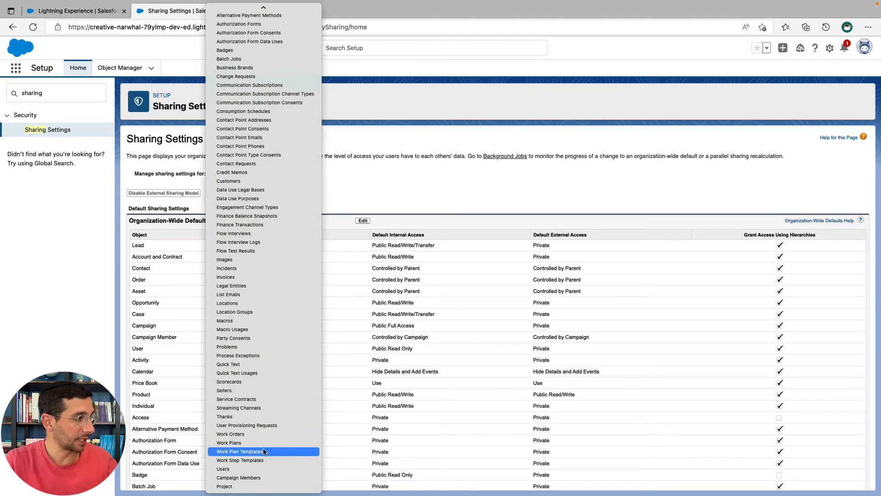
{"action": "mouse_move", "coordinate": [236, 486]}
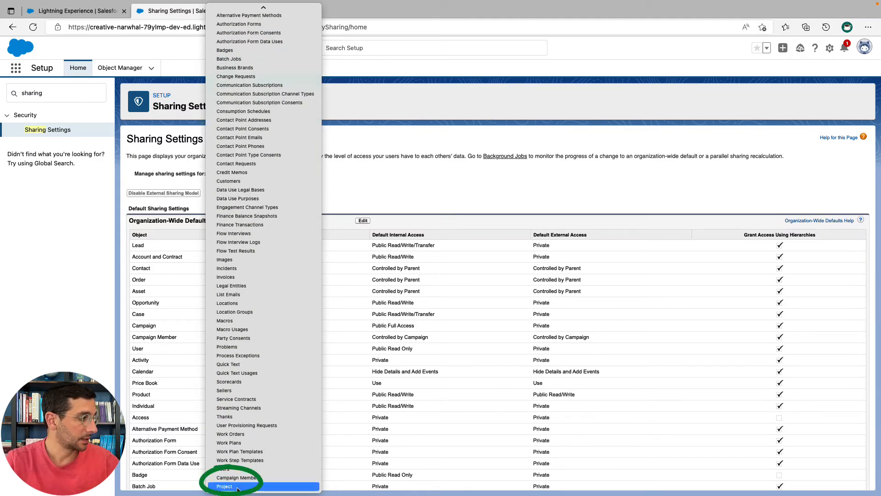
{"action": "left_click", "coordinate": [224, 486]}
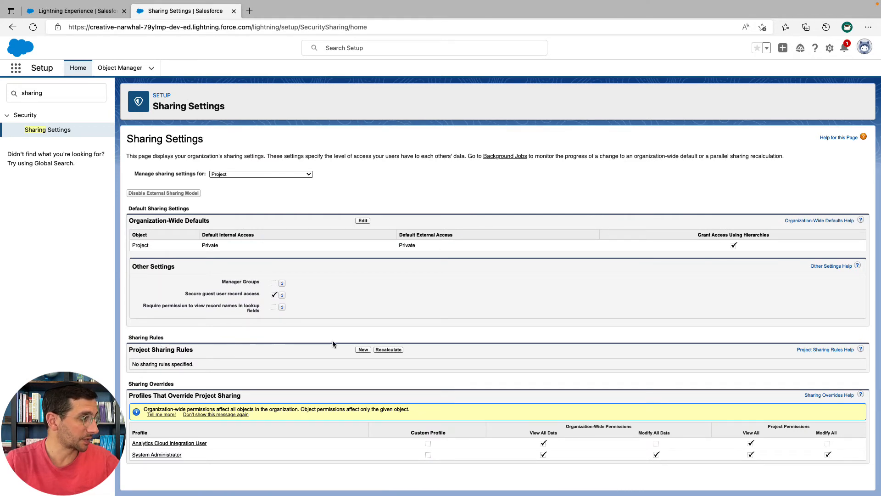
{"action": "left_click", "coordinate": [363, 349]}
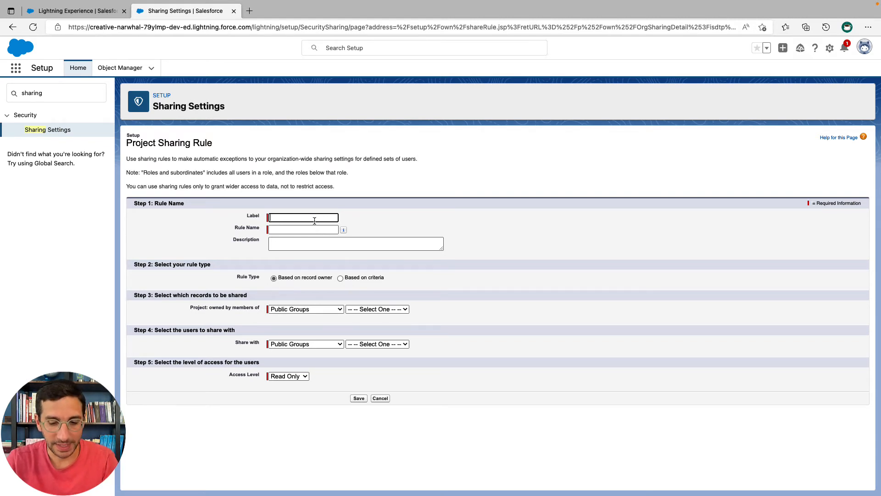
Give the rule the label Training High P and a description about sharing important projects with the training coordinator
{"action": "type", "text": "T"}
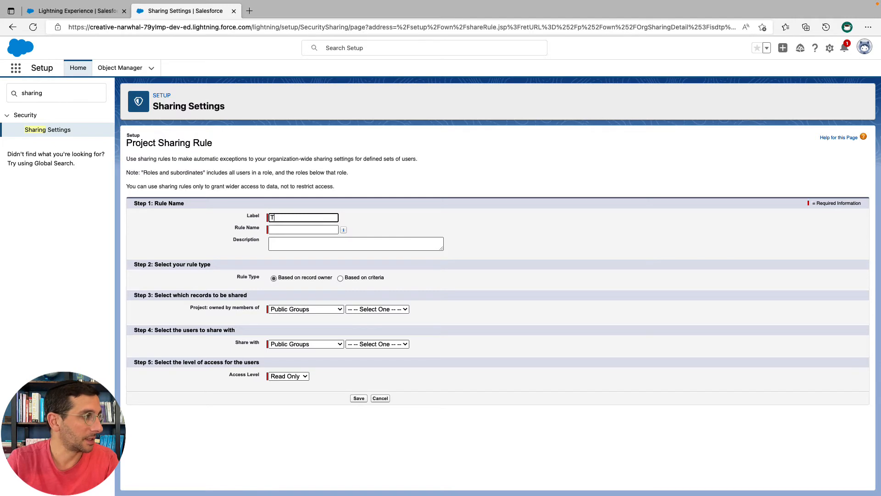
{"action": "type", "text": "raining High P"}
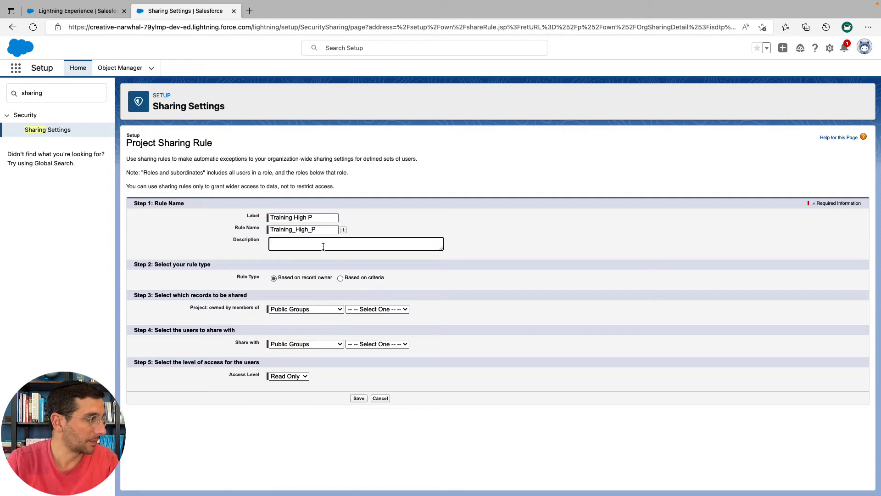
{"action": "type", "text": "Shares"}
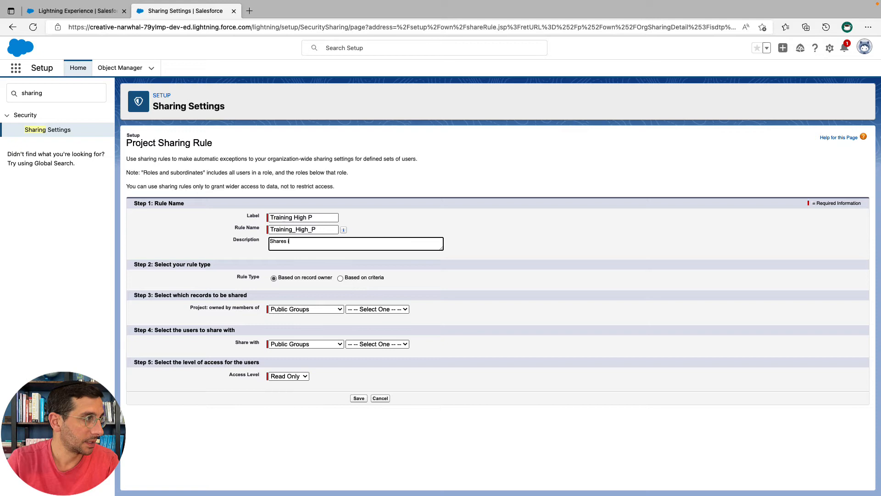
{"action": "type", "text": "important proj"}
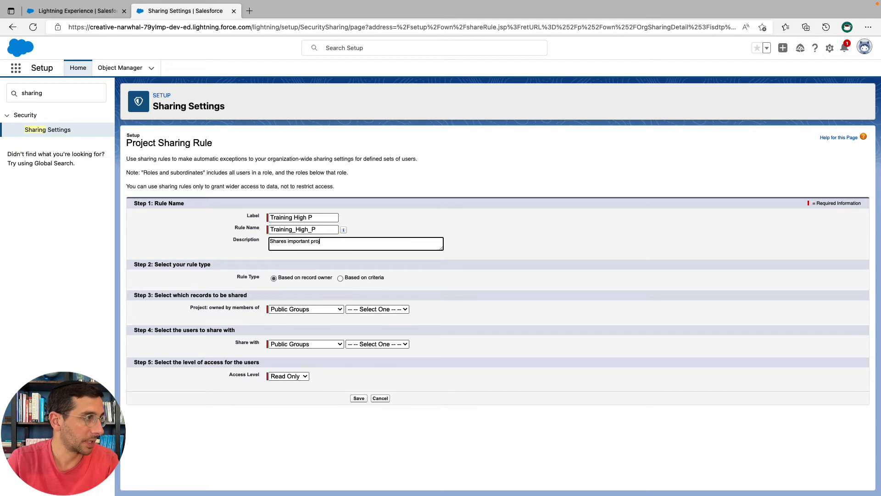
{"action": "type", "text": "ects with"}
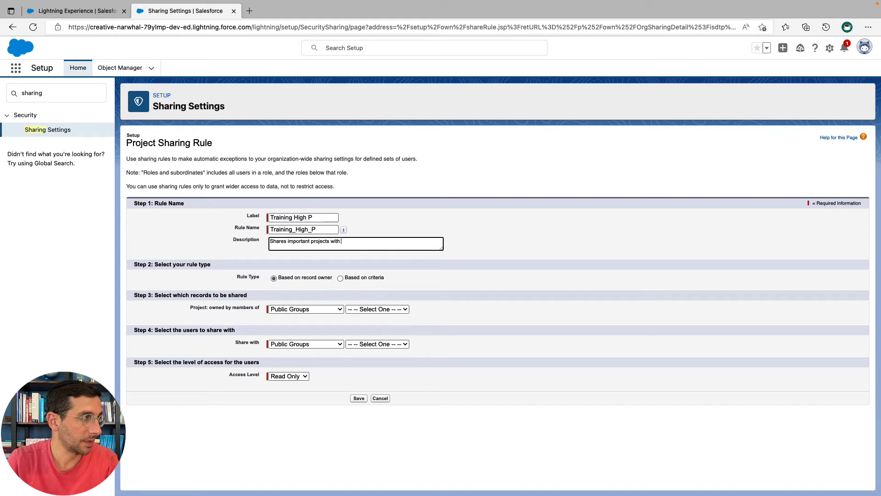
{"action": "type", "text": "training coordinator."}
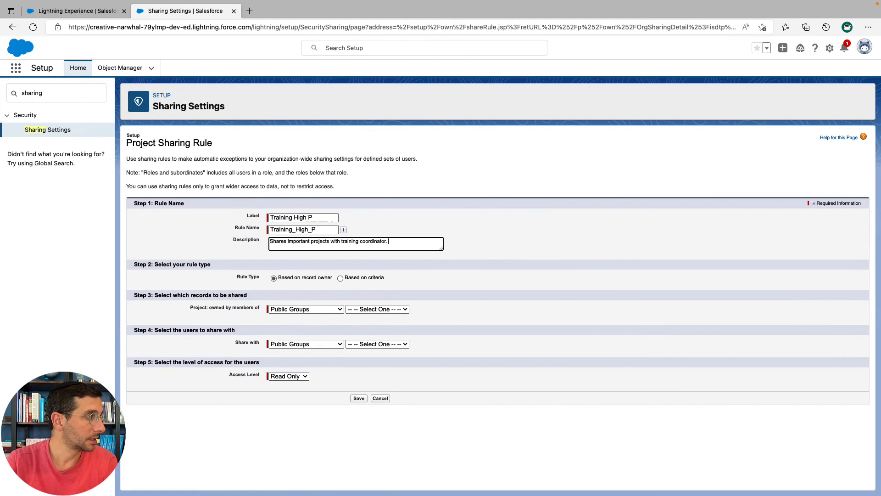
Set the rule name to Share_Project_Records and make the rule criteria-based
{"action": "type", "text": "Share_Project_Records"}
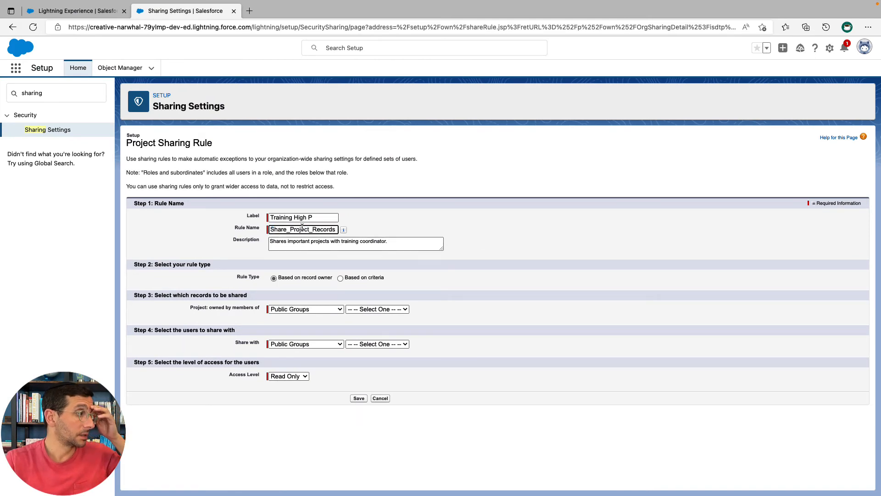
{"action": "left_click", "coordinate": [76, 10]}
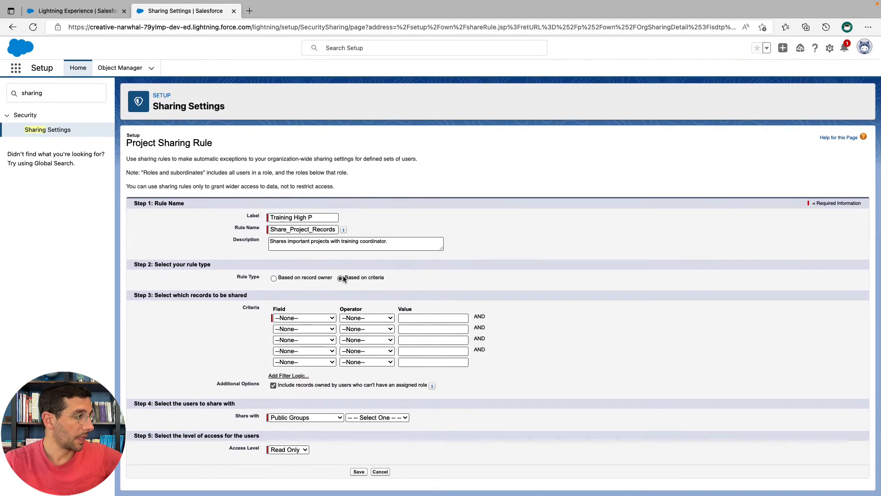
Set the rule criterion to Priority equals High
{"action": "left_click", "coordinate": [76, 11]}
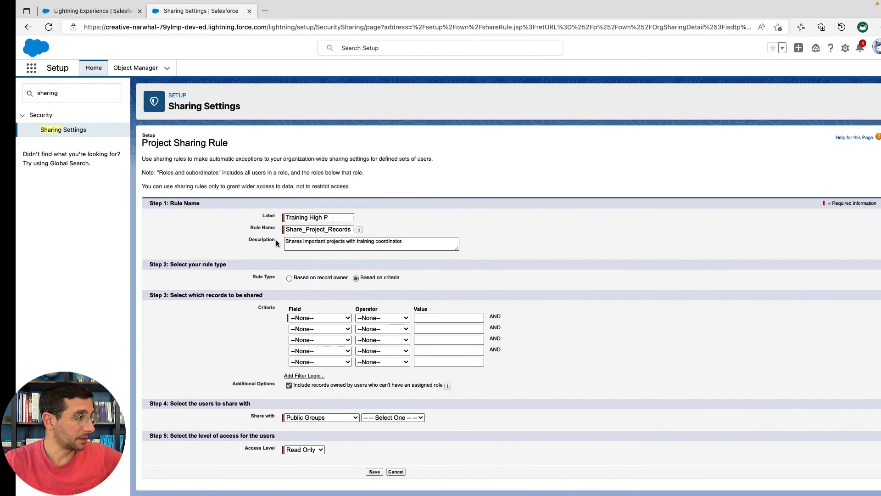
{"action": "left_click", "coordinate": [319, 318]}
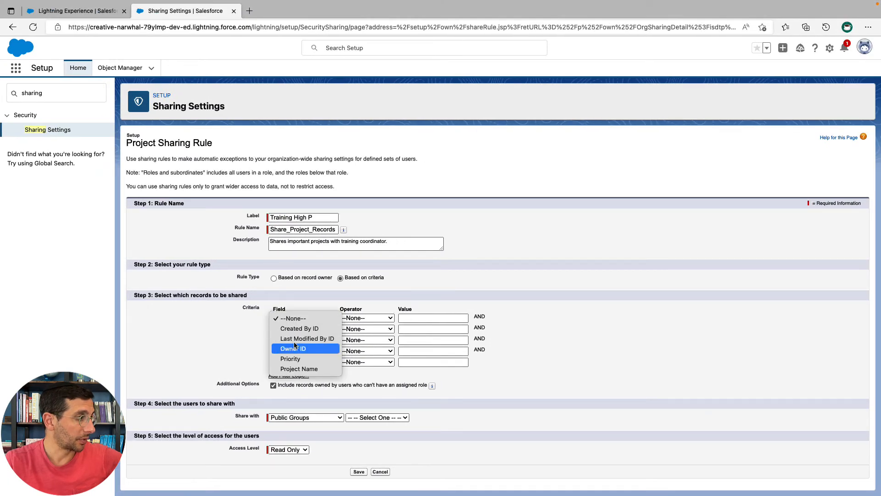
{"action": "left_click", "coordinate": [290, 359]}
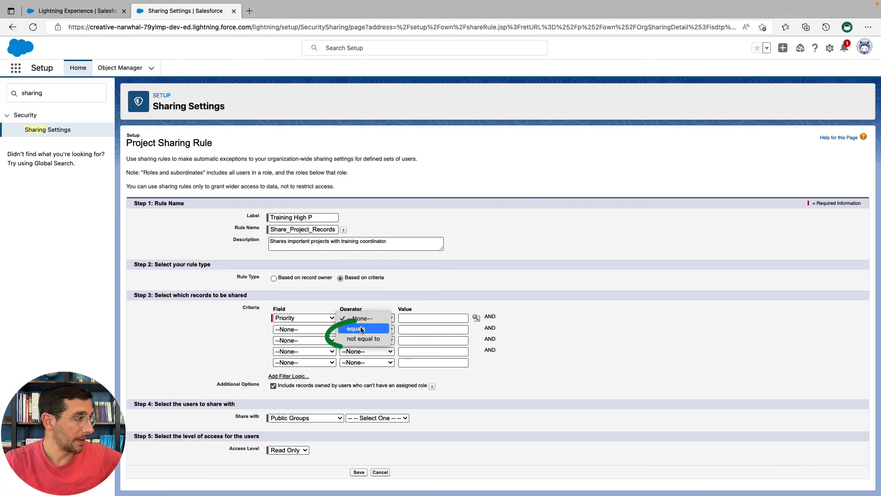
{"action": "left_click", "coordinate": [355, 328]}
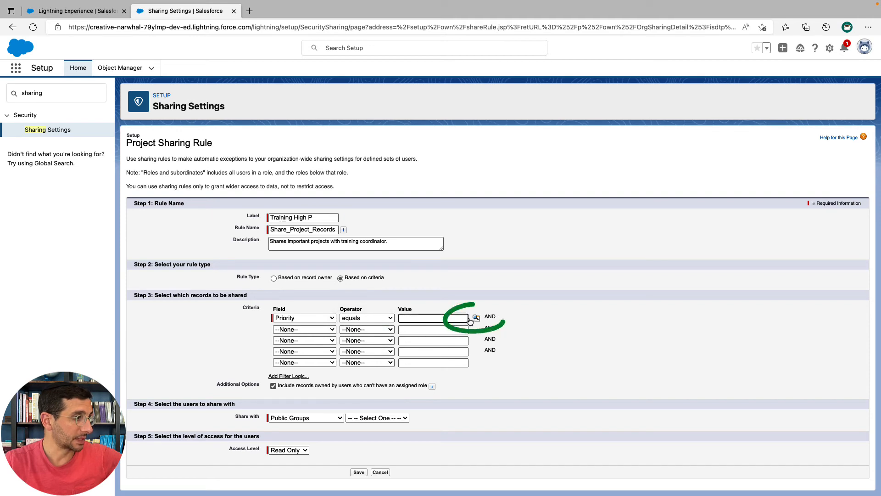
{"action": "left_click", "coordinate": [476, 318]}
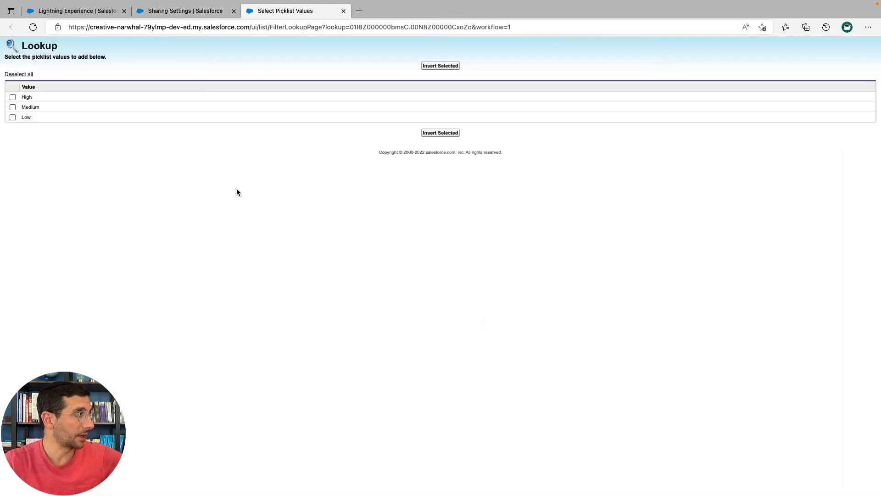
{"action": "left_click", "coordinate": [12, 96]}
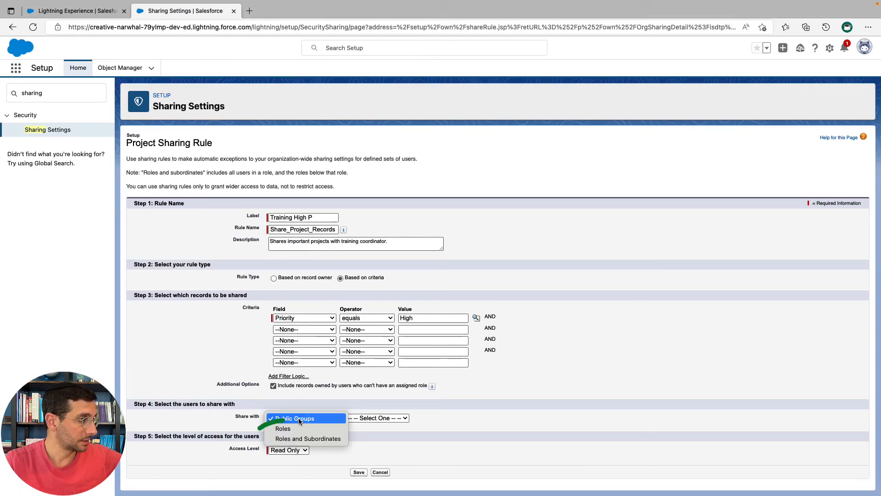
Share with the Training Coordinator role, leaving Access Level at Read Only
{"action": "left_click", "coordinate": [283, 428]}
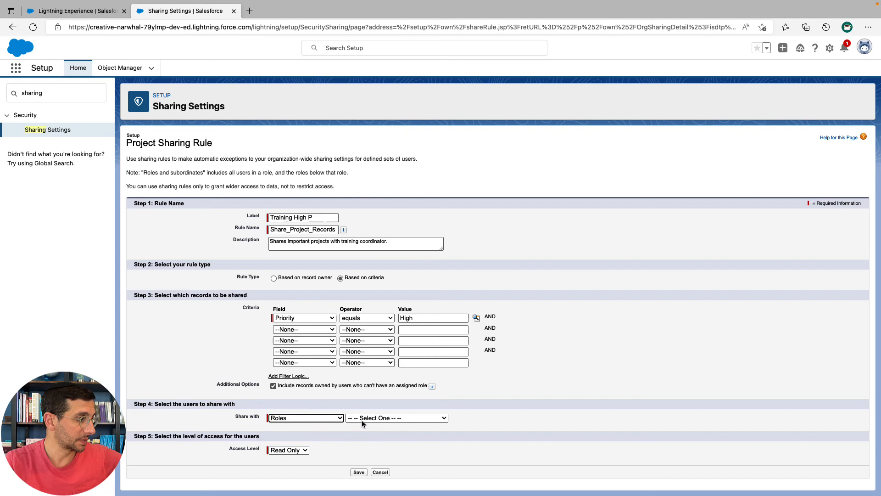
{"action": "left_click", "coordinate": [395, 417]}
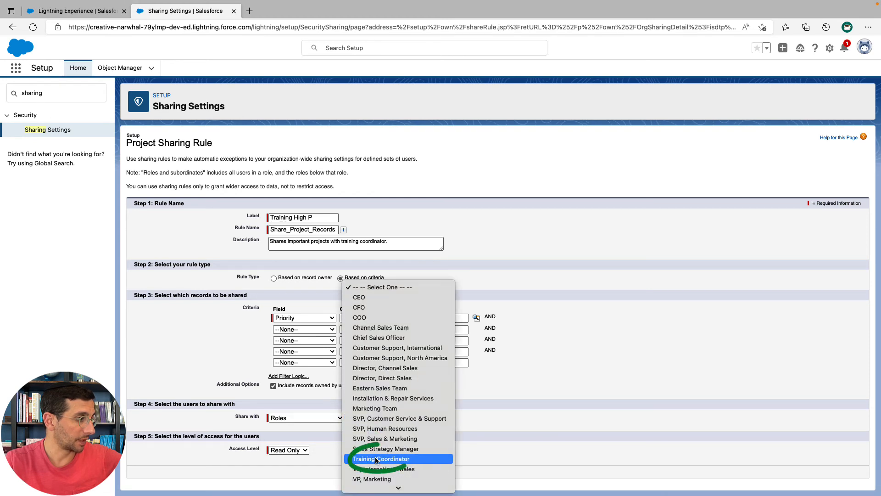
{"action": "left_click", "coordinate": [383, 458]}
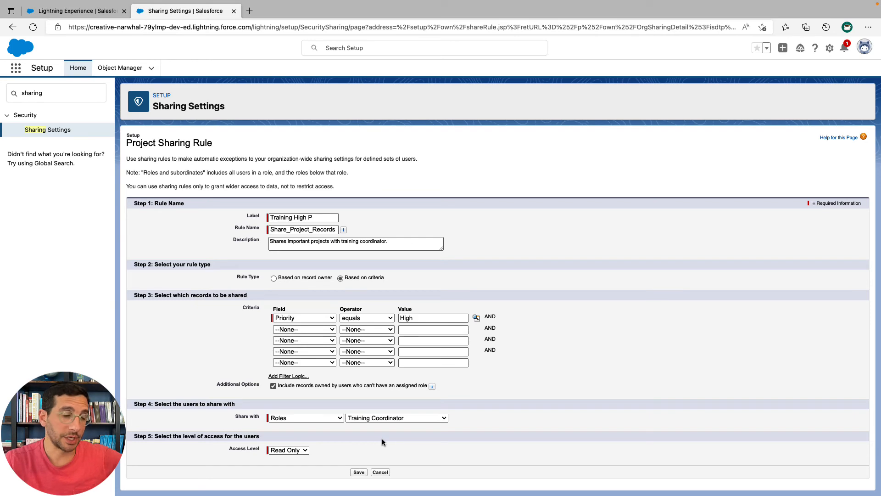
{"action": "left_click", "coordinate": [76, 10]}
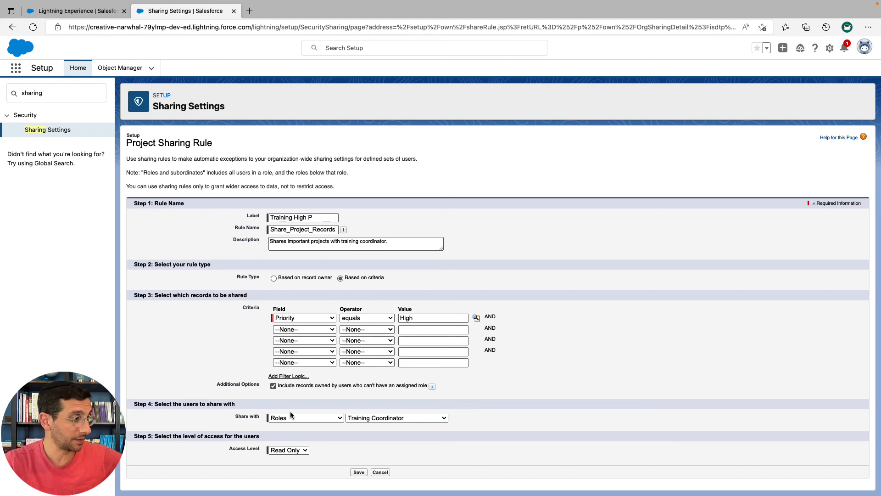
{"action": "left_click", "coordinate": [358, 472]}
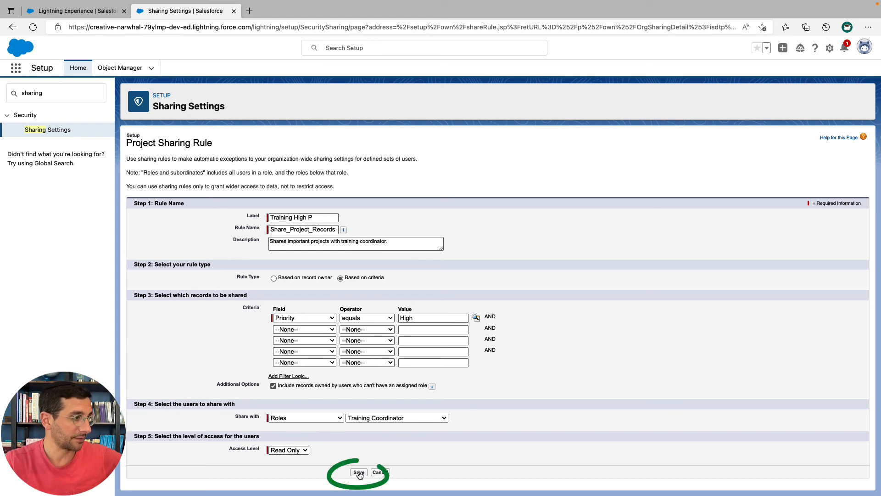
Save the sharing rule, confirm the recalculation prompt, and return to the Trailhead challenge
{"action": "left_click", "coordinate": [358, 472]}
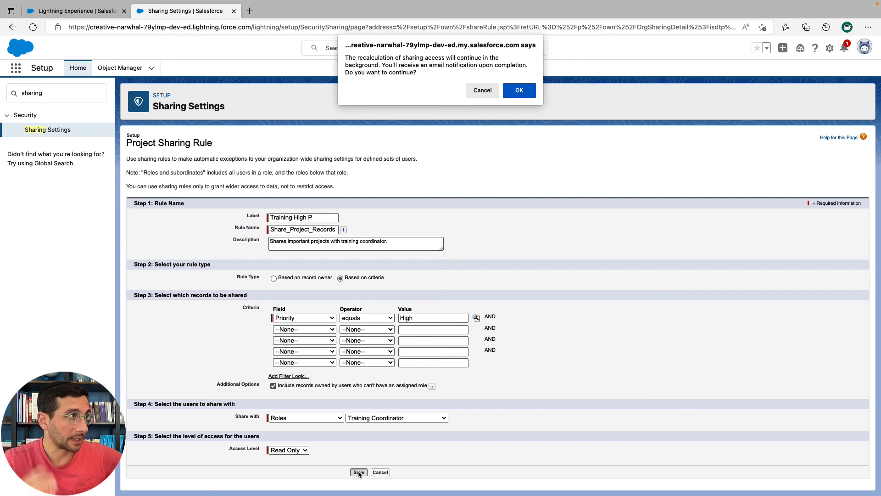
{"action": "mouse_move", "coordinate": [505, 118]}
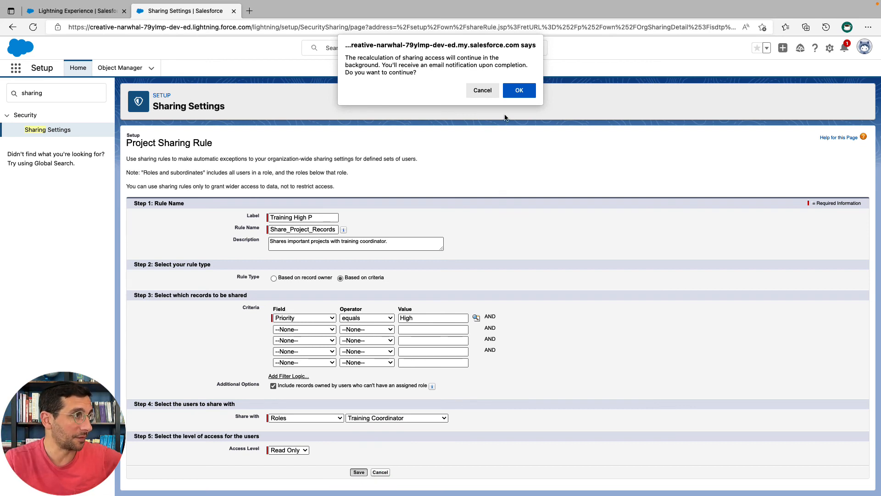
{"action": "left_click", "coordinate": [519, 90]}
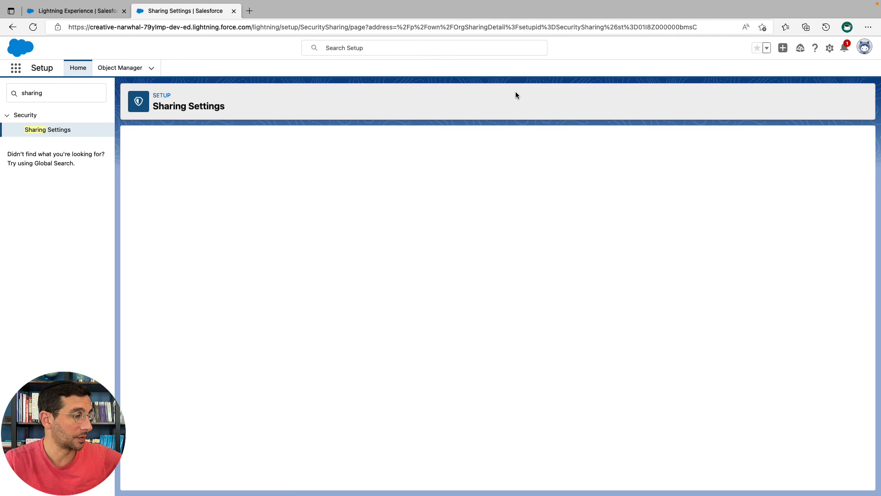
{"action": "left_click", "coordinate": [75, 10]}
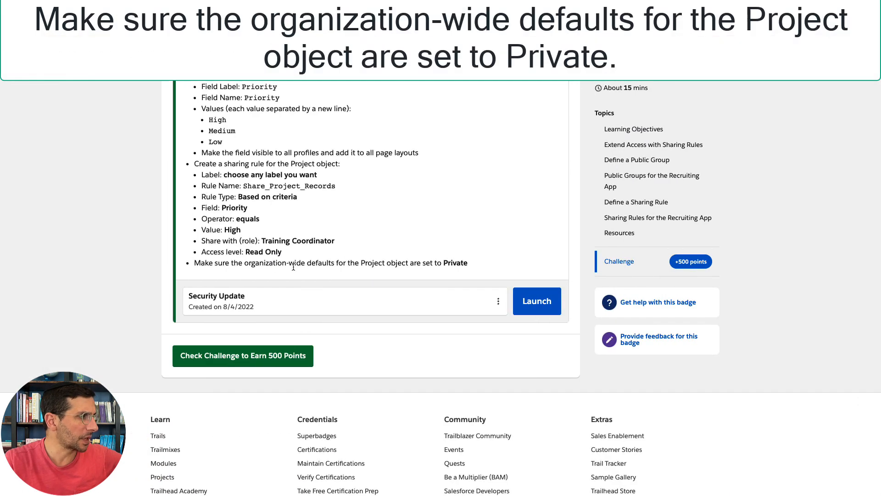